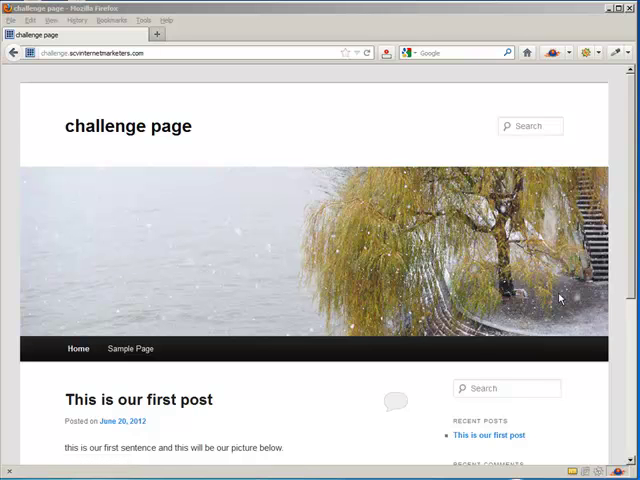
{"action": "mouse_move", "coordinate": [180, 74]}
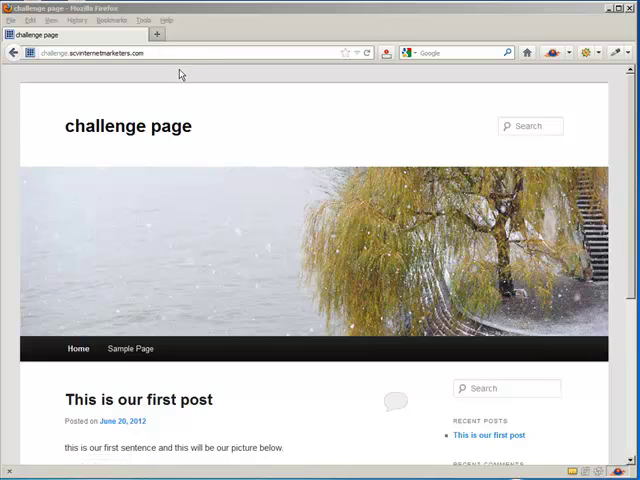
- Reach the site's wp-admin login page and sign in to the dashboard
{"action": "left_click", "coordinate": [90, 52]}
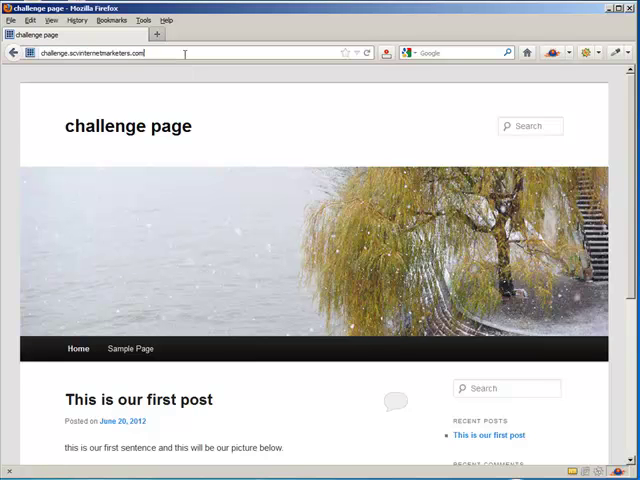
{"action": "left_click", "coordinate": [184, 52]}
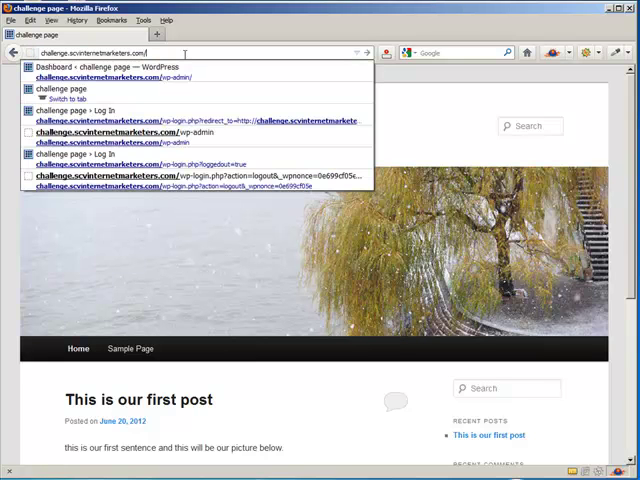
{"action": "type", "text": "w"}
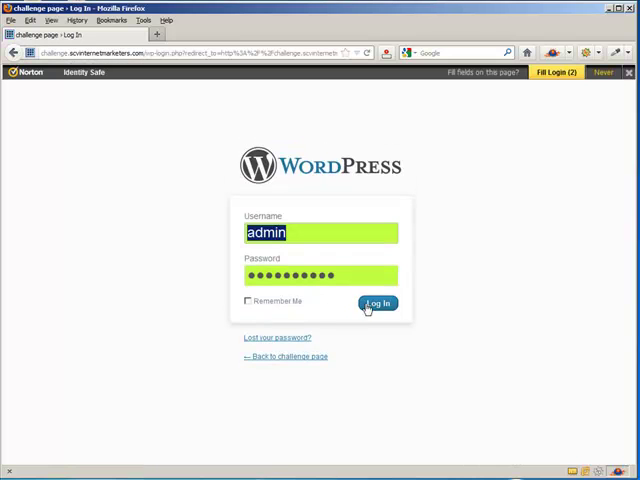
{"action": "left_click", "coordinate": [378, 304]}
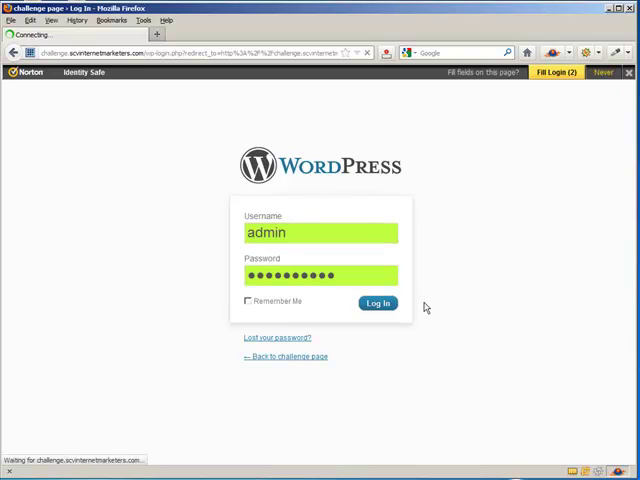
{"action": "left_click", "coordinate": [378, 304]}
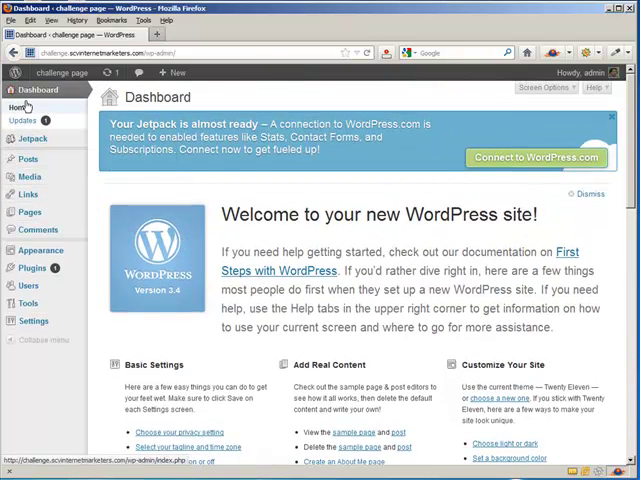
{"action": "mouse_move", "coordinate": [32, 138]}
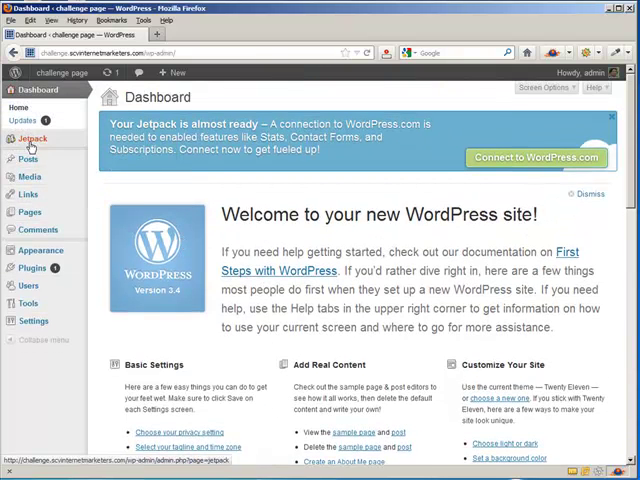
- Show the Posts list and start a new post with Add New
{"action": "left_click", "coordinate": [32, 138]}
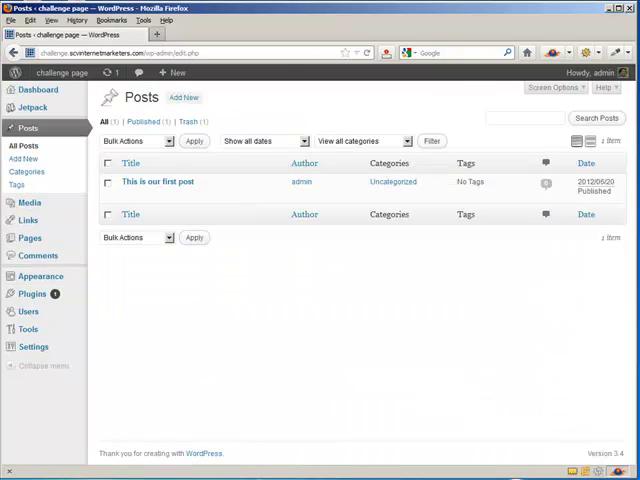
{"action": "mouse_move", "coordinate": [184, 96]}
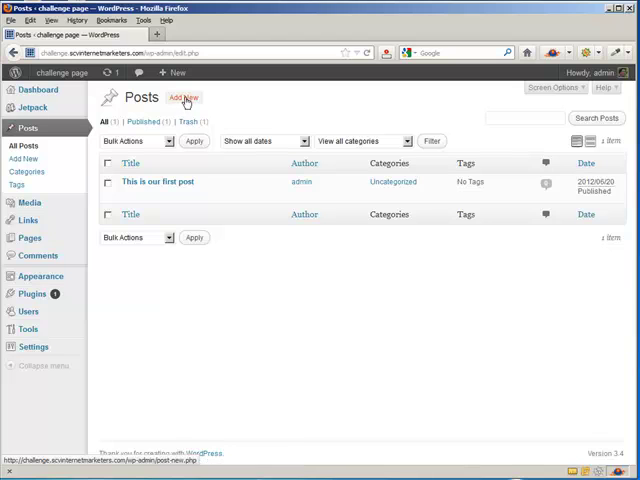
{"action": "left_click", "coordinate": [184, 96]}
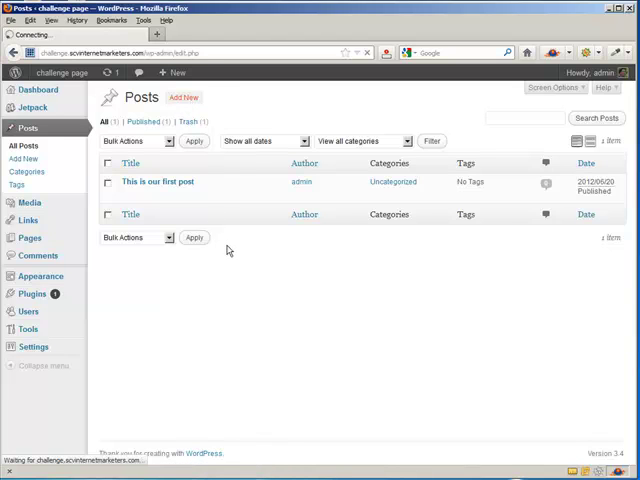
- Title the new post 'How to change or edit fonts'
{"action": "left_click", "coordinate": [184, 96]}
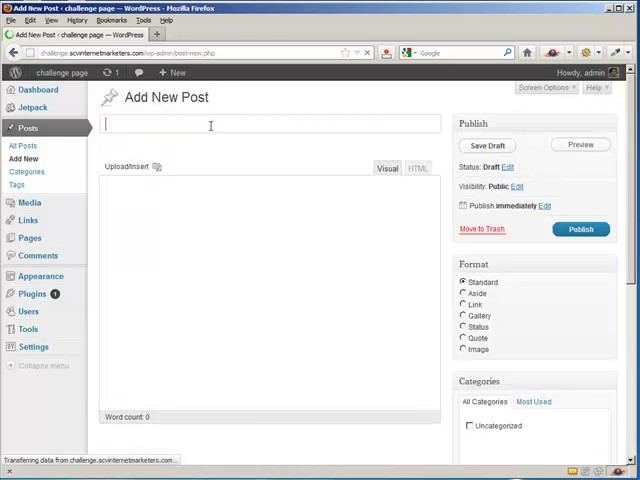
{"action": "type", "text": "How to chan"}
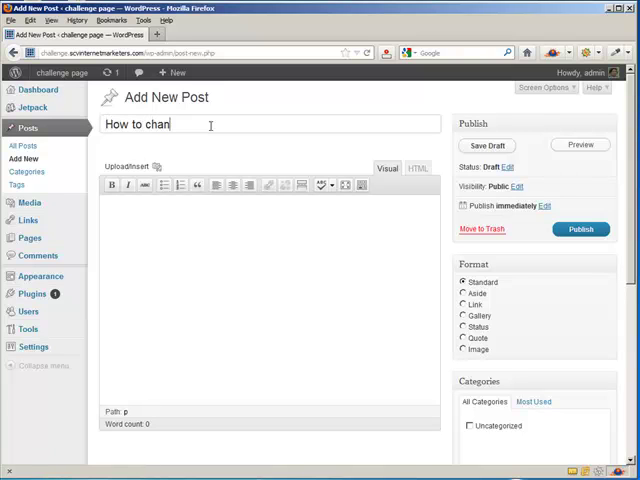
{"action": "type", "text": "ge"}
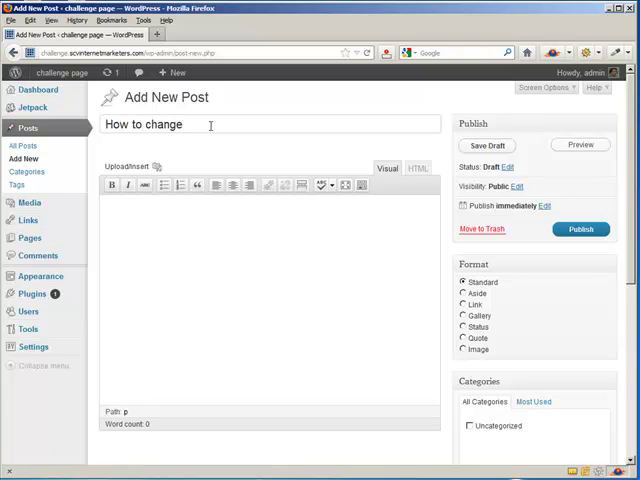
{"action": "type", "text": "or edit fonts"}
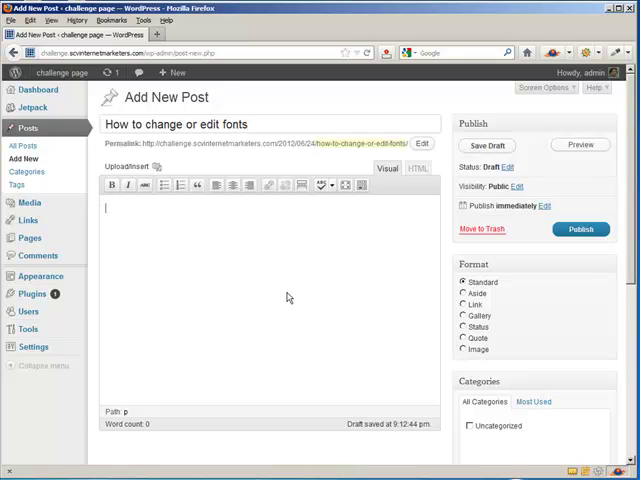
- Write the body lines 'This is my header' and 'This is something I would like to bold'
{"action": "type", "text": "This is"}
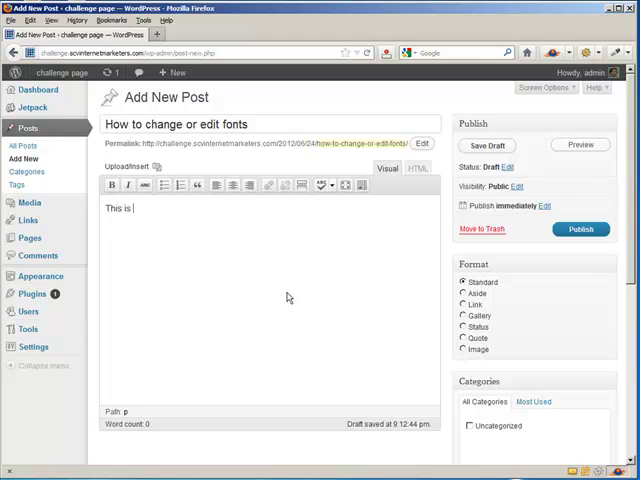
{"action": "type", "text": "my header"}
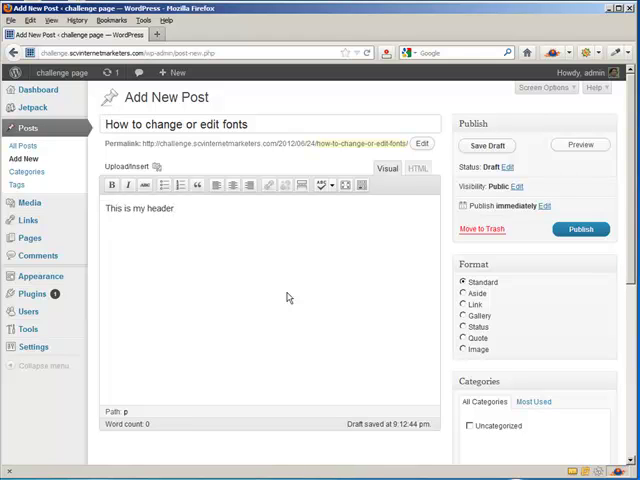
{"action": "type", "text": "This is my body text"}
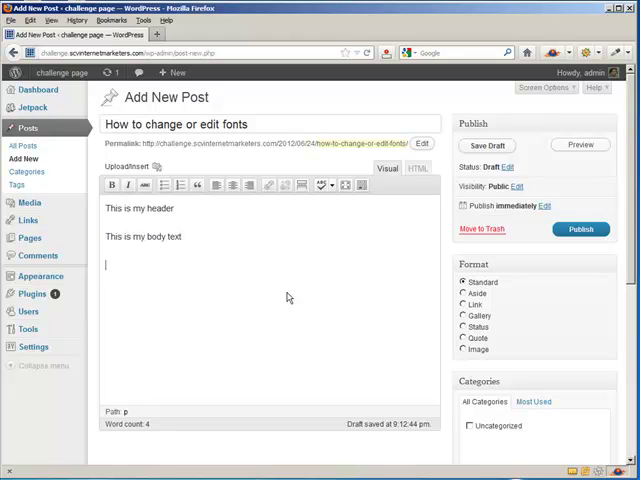
{"action": "type", "text": "This is son"}
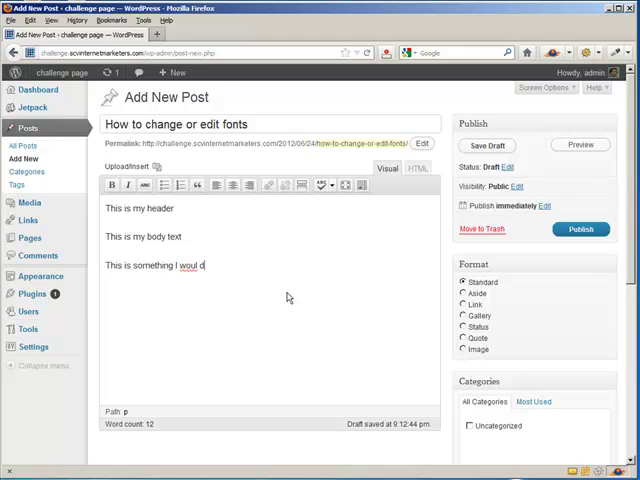
{"action": "type", "text": "like to"}
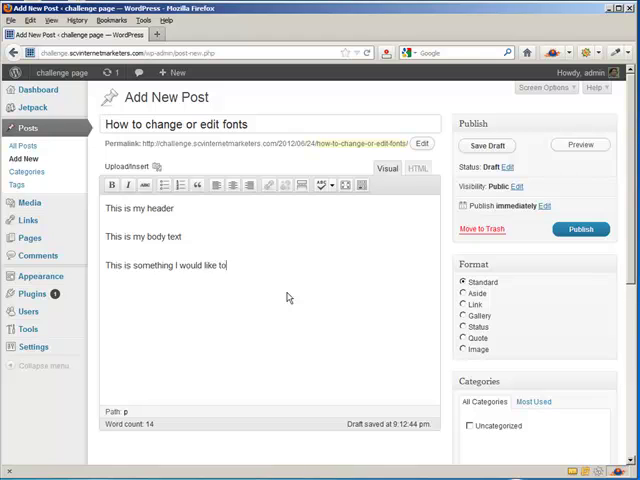
{"action": "type", "text": "bold"}
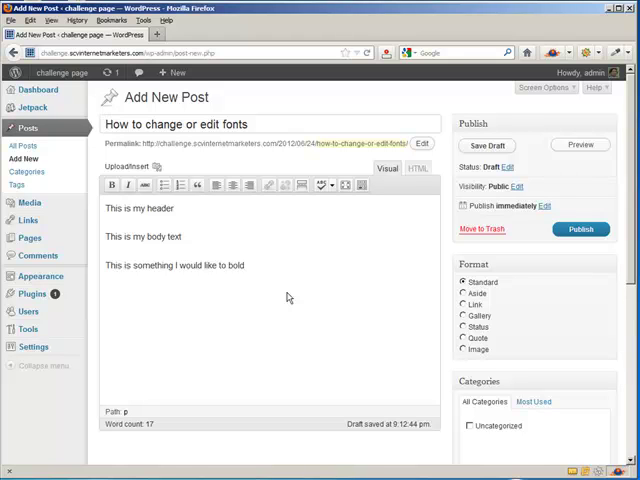
- Add the body line 'And this is other things like linking'
{"action": "type", "text": "And thi"}
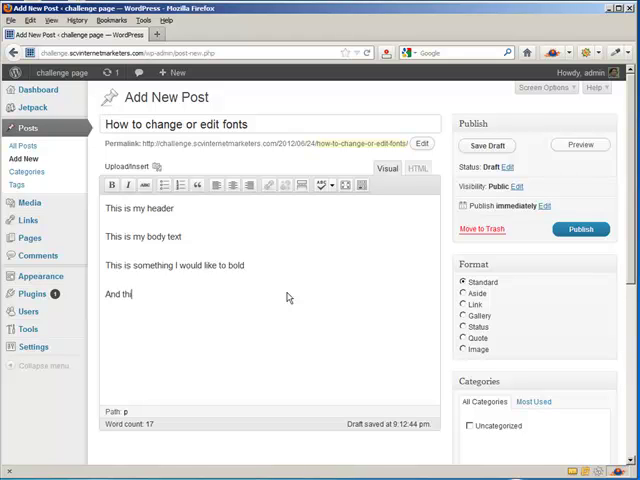
{"action": "type", "text": "s"}
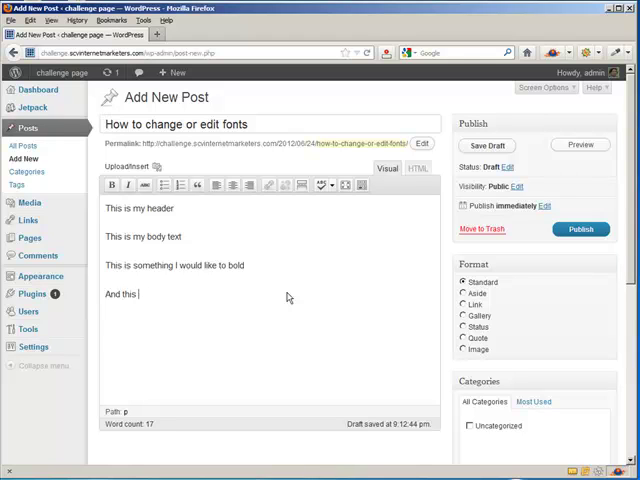
{"action": "type", "text": "is other things I want to do"}
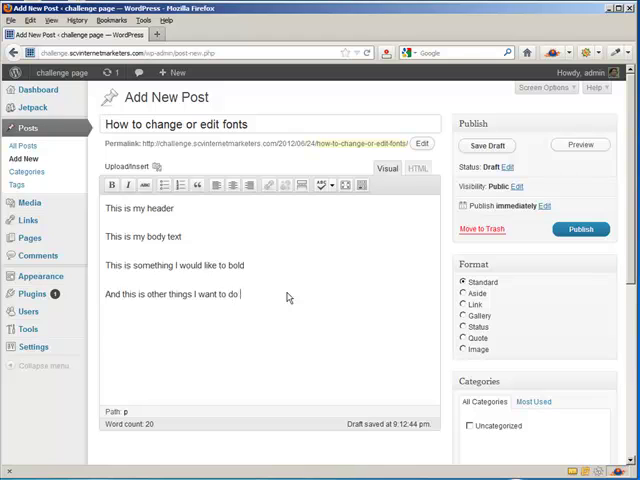
{"action": "type", "text": "like link"}
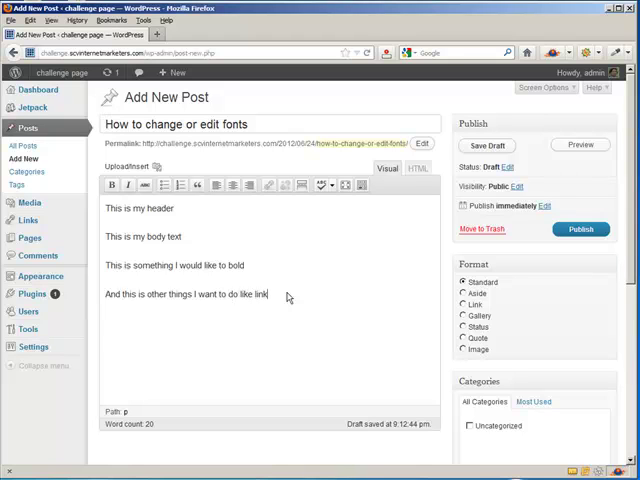
{"action": "type", "text": "ing."}
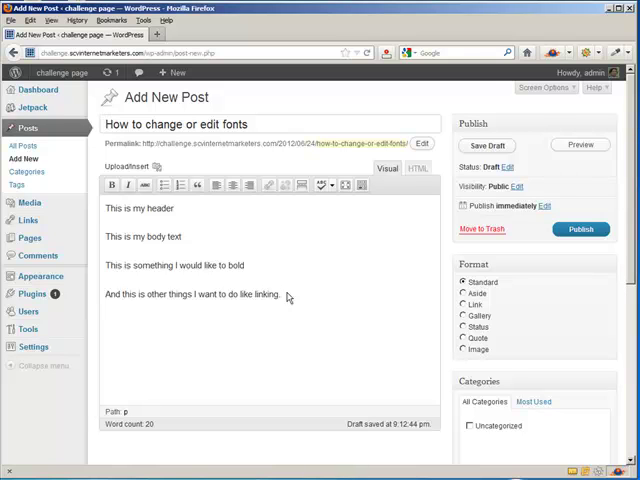
- Publish the post and check it appears first on the live site
{"action": "left_click", "coordinate": [580, 228]}
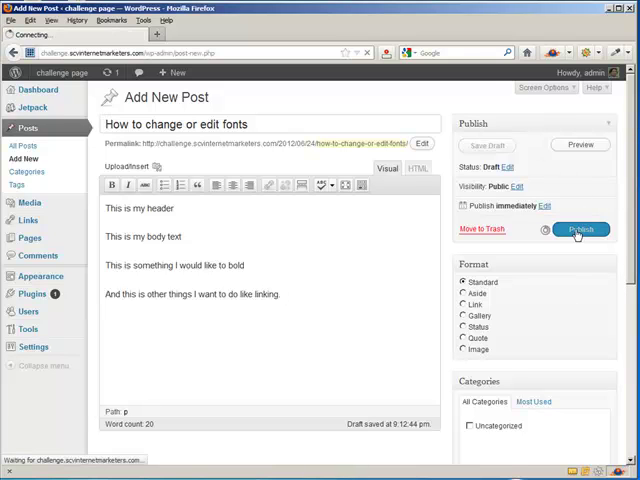
{"action": "left_click", "coordinate": [580, 228]}
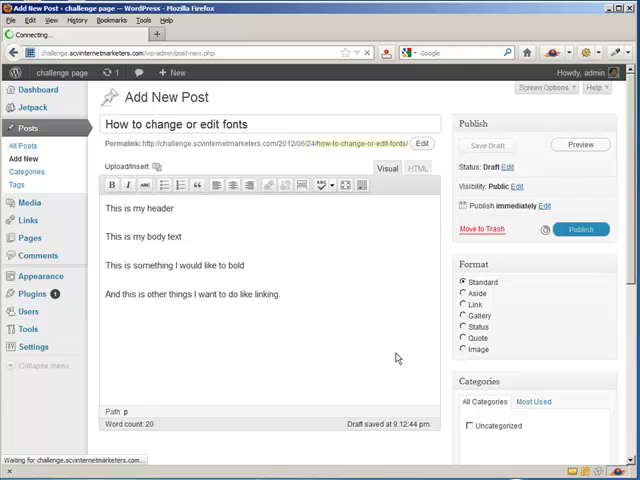
{"action": "mouse_move", "coordinate": [346, 276]}
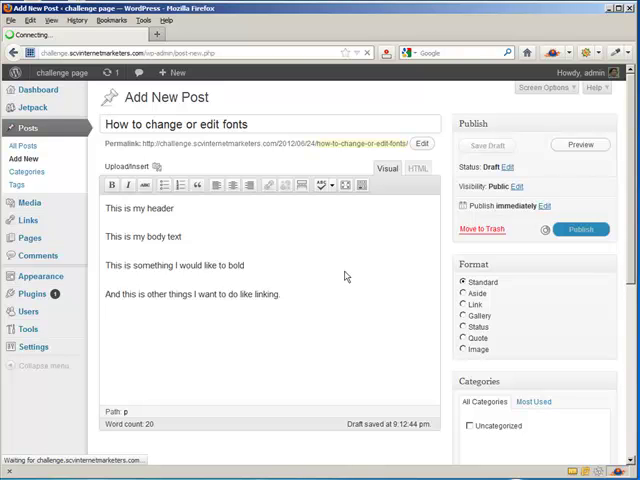
{"action": "left_click", "coordinate": [580, 228]}
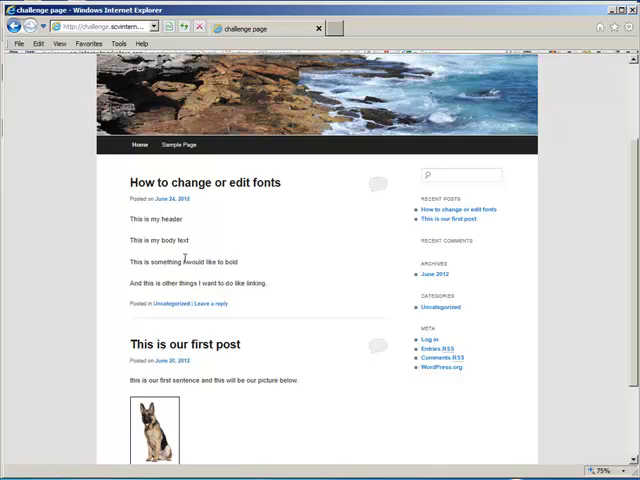
{"action": "mouse_move", "coordinate": [208, 258]}
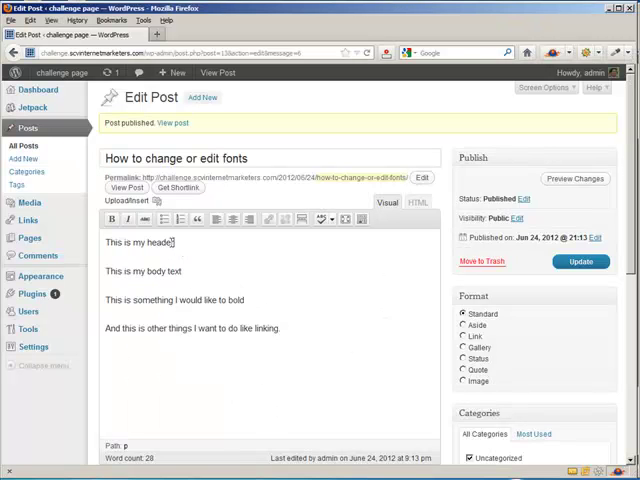
- Return the editor to Visual mode and place the cursor in the 'This is my header' line
{"action": "triple_click", "coordinate": [136, 242]}
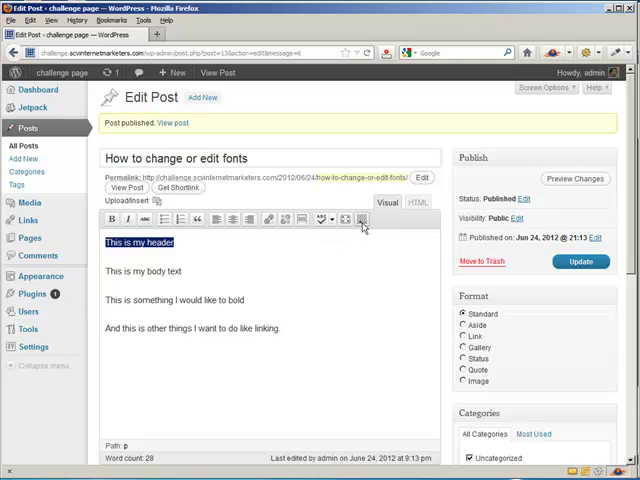
{"action": "mouse_move", "coordinate": [360, 220]}
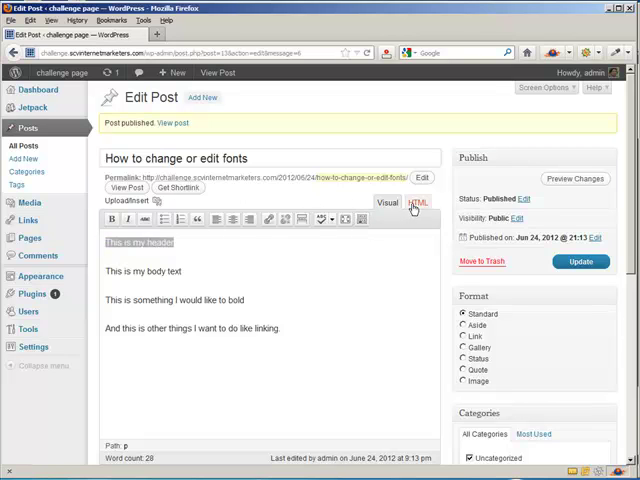
{"action": "left_click", "coordinate": [388, 202]}
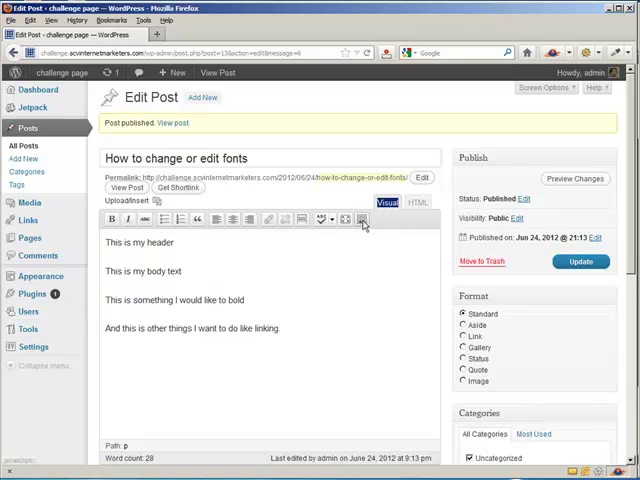
{"action": "left_click", "coordinate": [360, 220]}
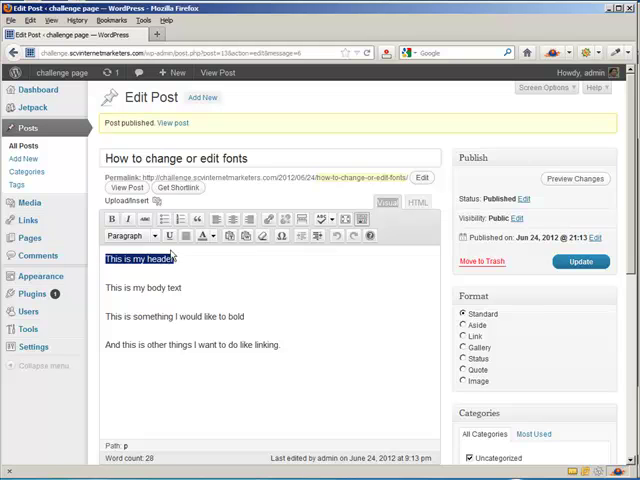
- Make the first line a heading and add the lines 'header 2 and' and 'header 3'
{"action": "left_click", "coordinate": [130, 236]}
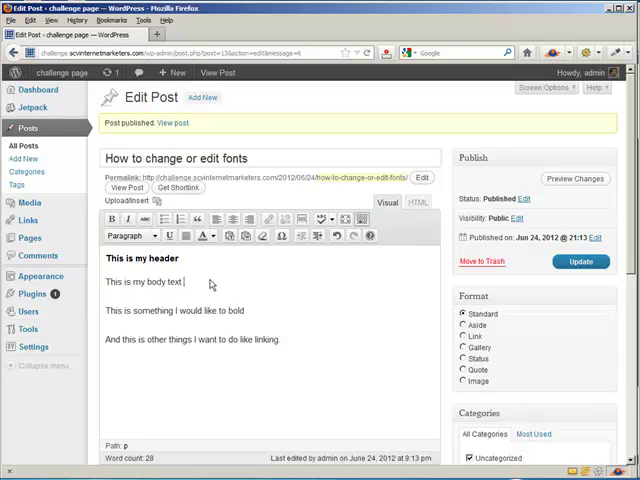
{"action": "type", "text": "hedader"}
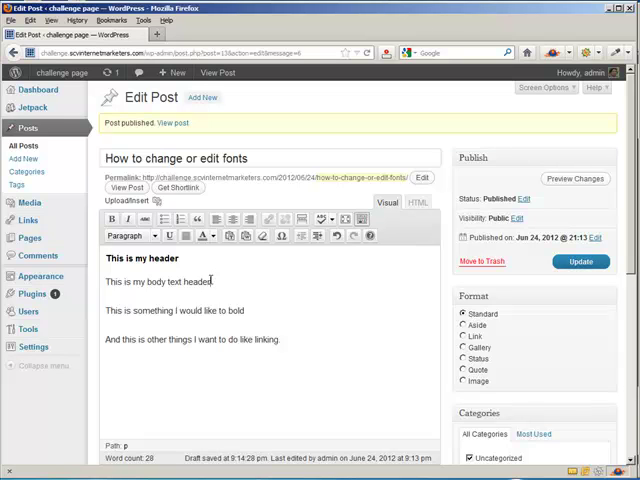
{"action": "type", "text": "2 and header 3"}
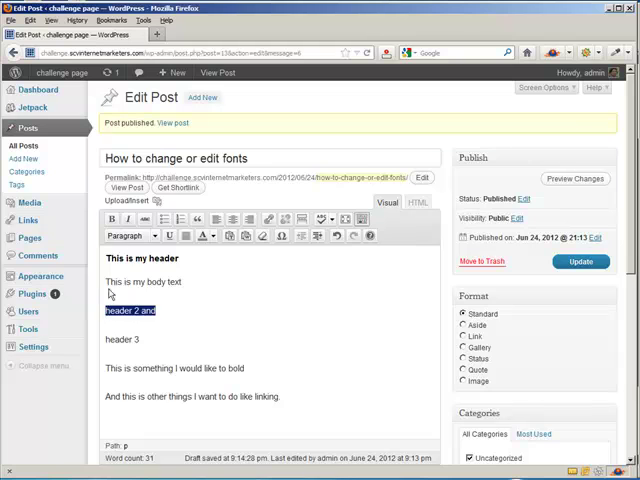
- Give 'header 2 and' its own heading level from the Paragraph format list
{"action": "left_click", "coordinate": [132, 236]}
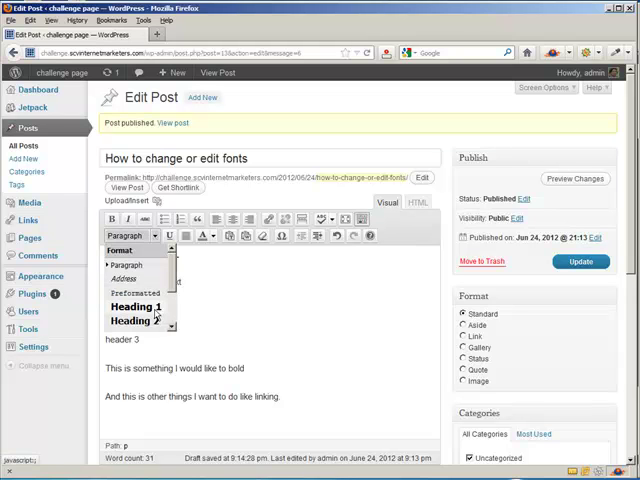
{"action": "left_click", "coordinate": [128, 308]}
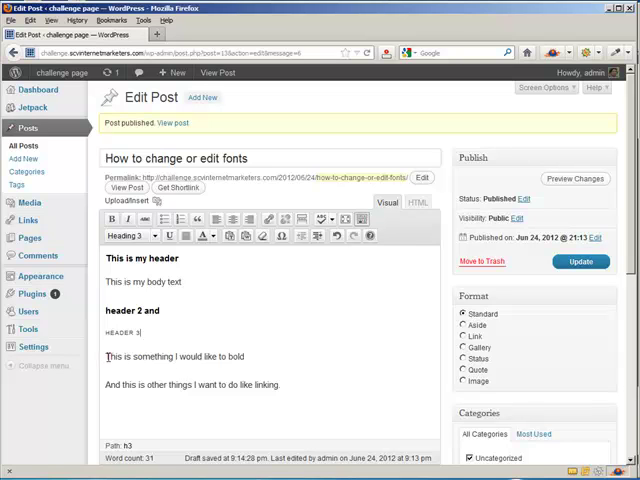
- Make 'This is something I would like to bold' bold and italic, and select 'bold' for underlining
{"action": "triple_click", "coordinate": [176, 356]}
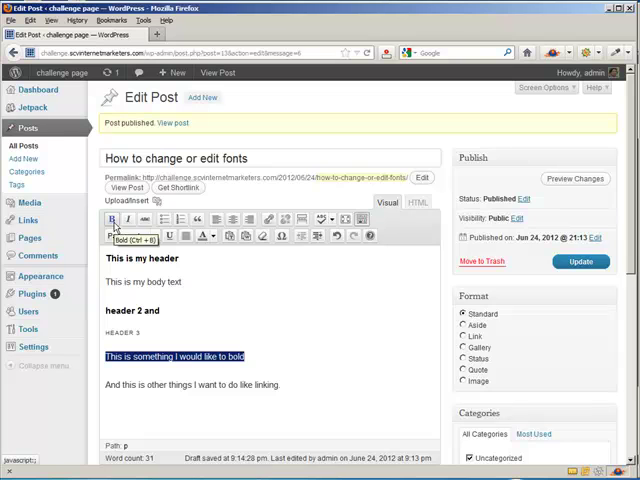
{"action": "left_click", "coordinate": [110, 220]}
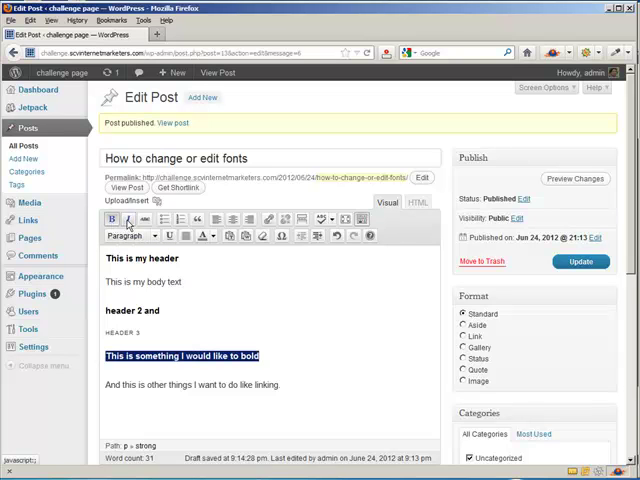
{"action": "left_click", "coordinate": [124, 220]}
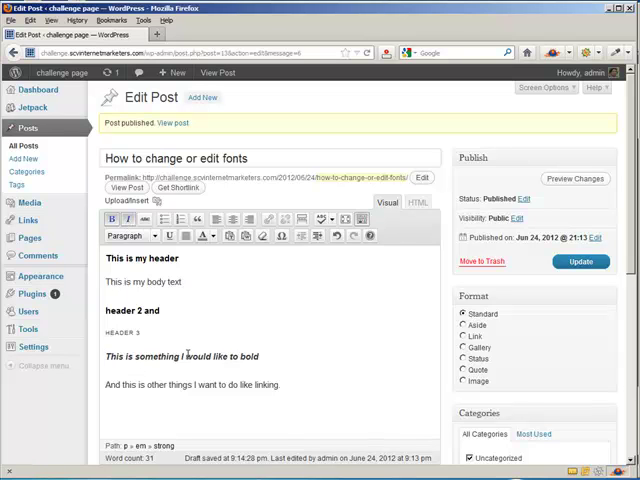
{"action": "double_click", "coordinate": [244, 356]}
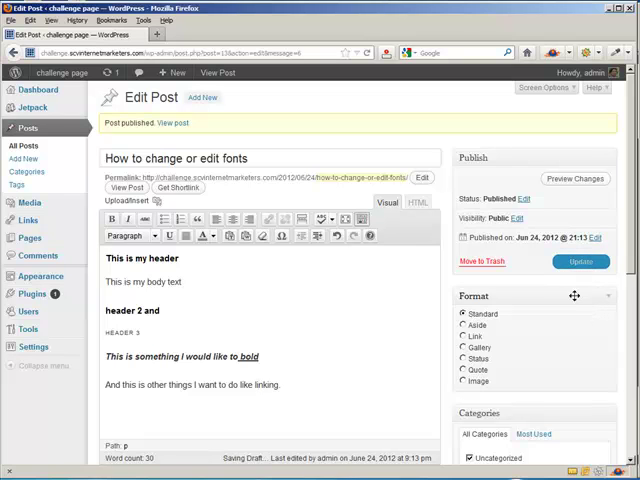
- Update the post and view the new headings and bold-italic sentence on the live site
{"action": "left_click", "coordinate": [580, 260]}
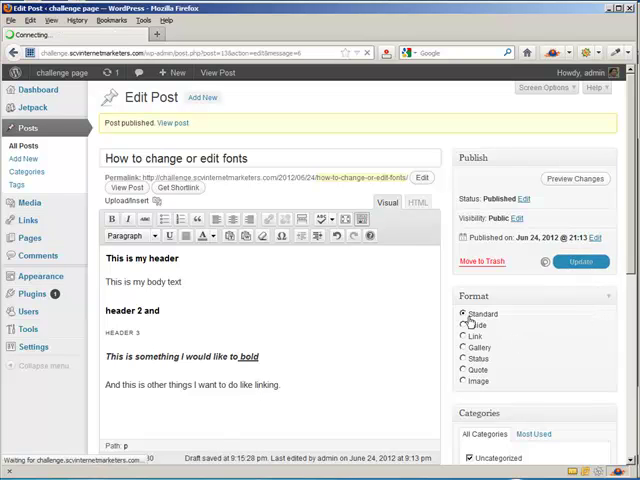
{"action": "left_click", "coordinate": [580, 260]}
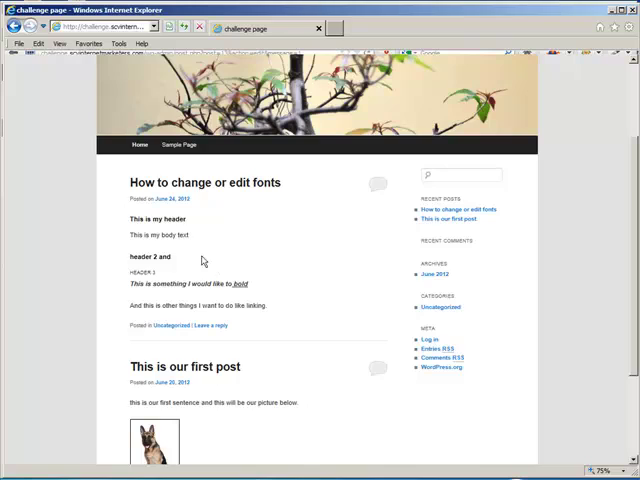
{"action": "scroll", "scroll_direction": "down", "scroll_amount": 3}
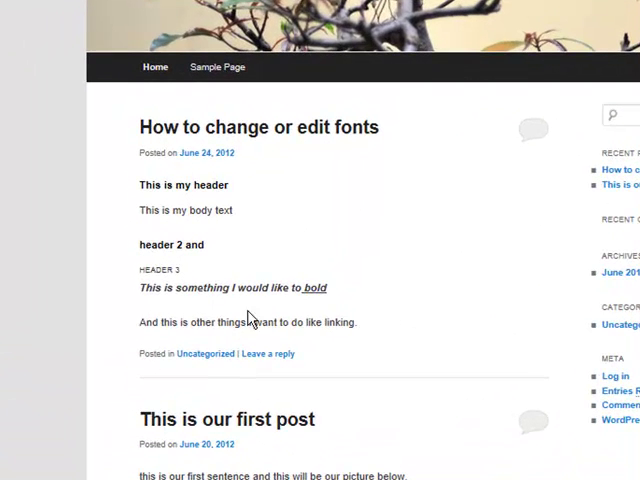
{"action": "mouse_move", "coordinate": [378, 308]}
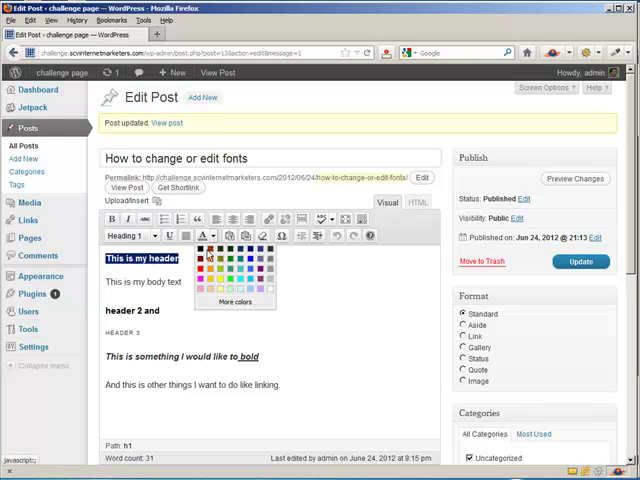
- Colour the 'This is my header' line red from the text colour picker
{"action": "left_click", "coordinate": [204, 264]}
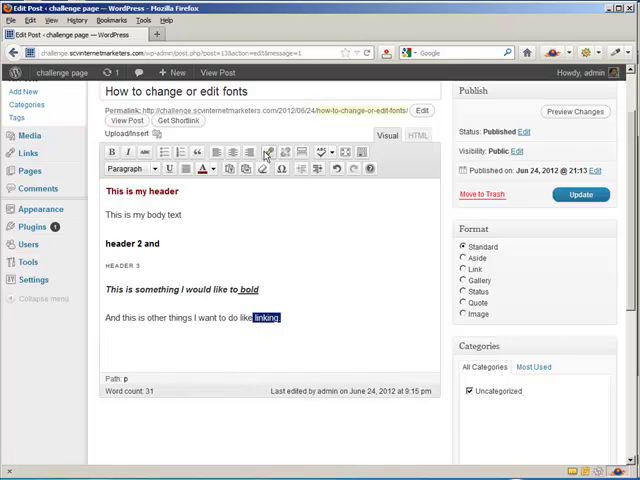
{"action": "left_click", "coordinate": [268, 152]}
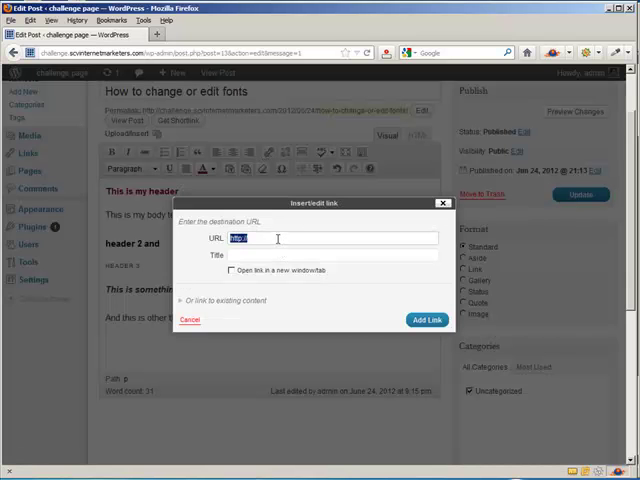
{"action": "type", "text": "http:/"}
{"action": "left_click", "coordinate": [332, 254]}
{"action": "type", "text": "This is a link to t"}
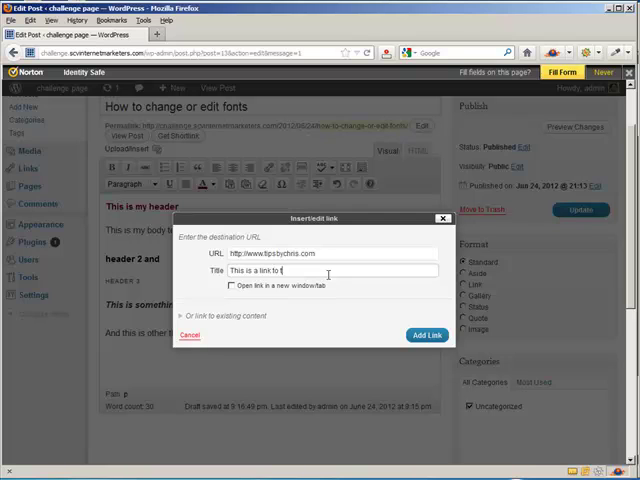
{"action": "type", "text": "ipsbychris.com's"}
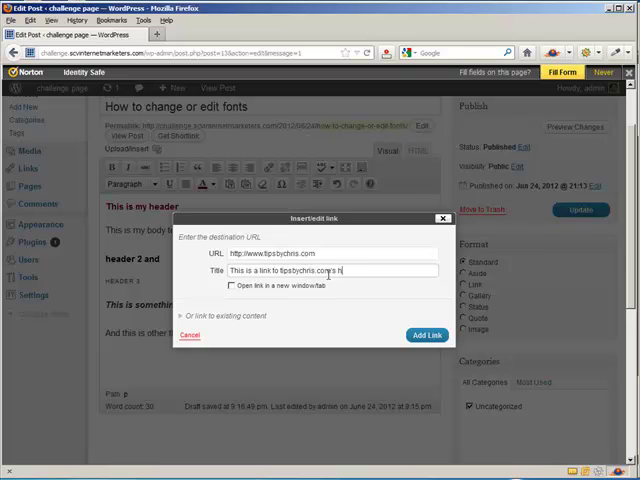
{"action": "type", "text": "home page"}
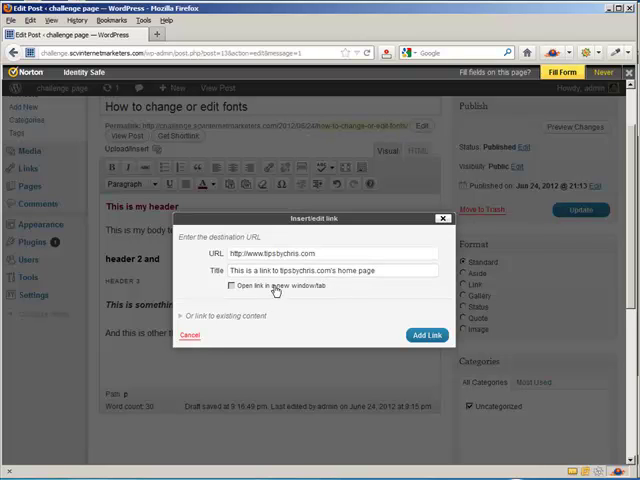
{"action": "left_click", "coordinate": [424, 336]}
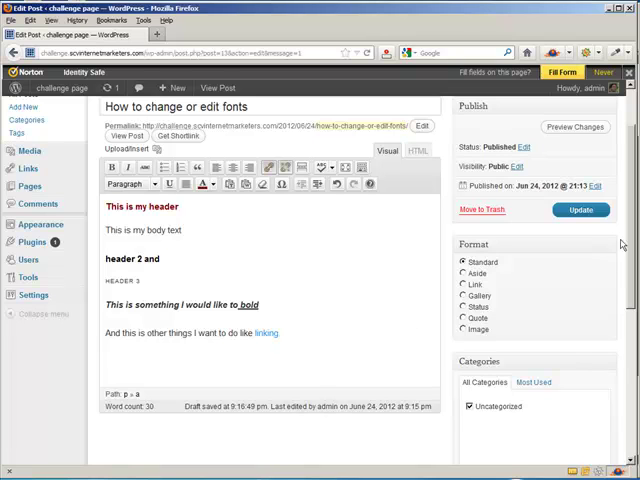
- Update the post and view the red header and new link on the live site
{"action": "left_click", "coordinate": [580, 208]}
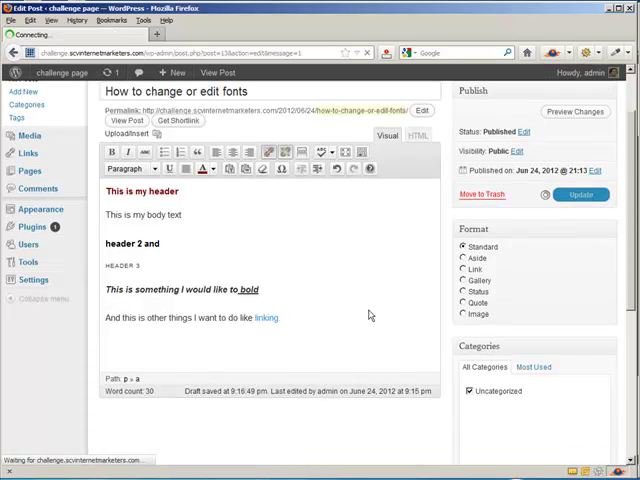
{"action": "mouse_move", "coordinate": [122, 282]}
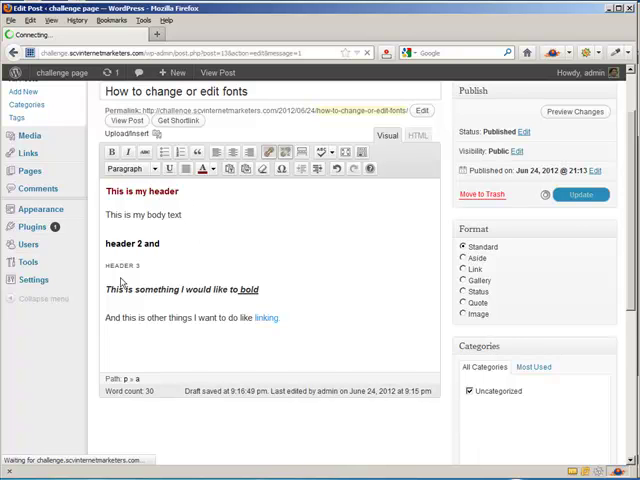
{"action": "left_click", "coordinate": [580, 194]}
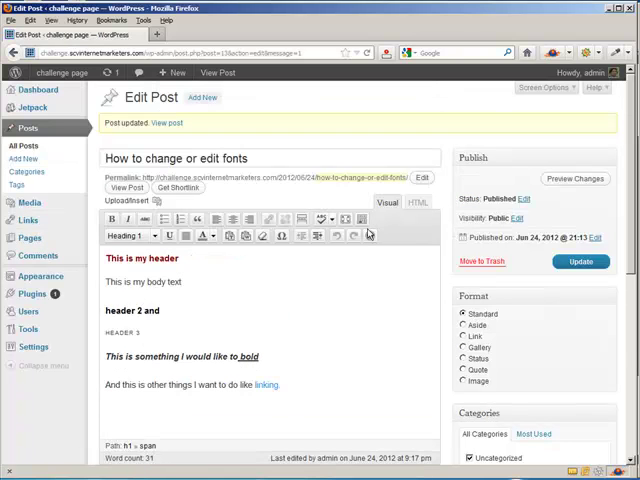
{"action": "scroll", "scroll_direction": "down", "scroll_amount": 3}
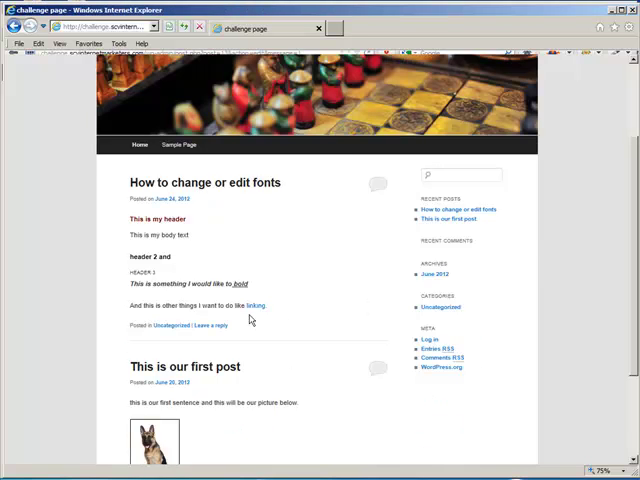
{"action": "mouse_move", "coordinate": [104, 280]}
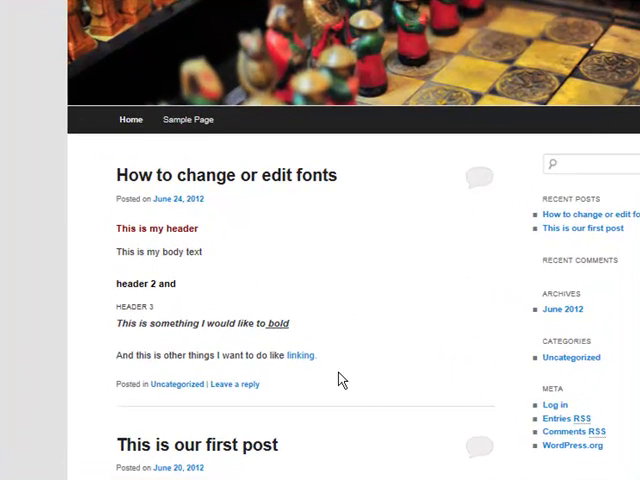
{"action": "mouse_move", "coordinate": [300, 360]}
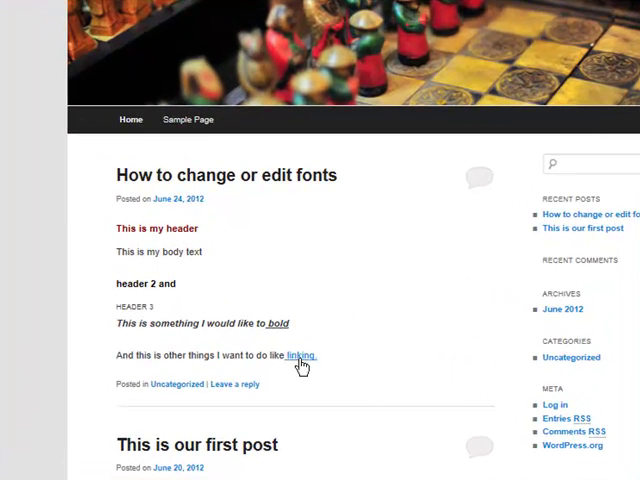
{"action": "mouse_move", "coordinate": [300, 356]}
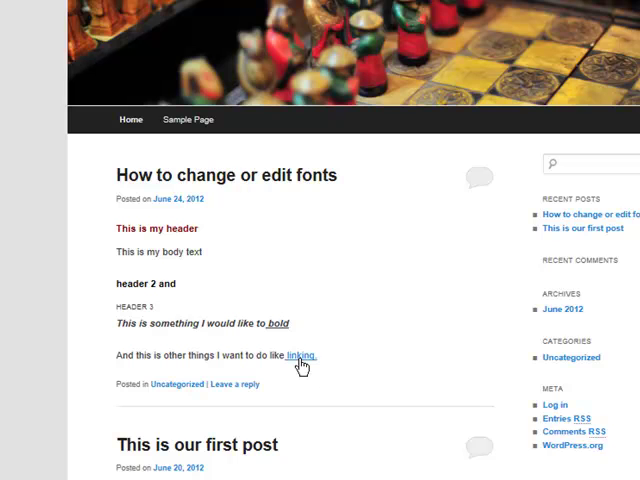
- Follow the 'linking' hyperlink on the live post to the tipsbychris.com home page
{"action": "left_click", "coordinate": [300, 356]}
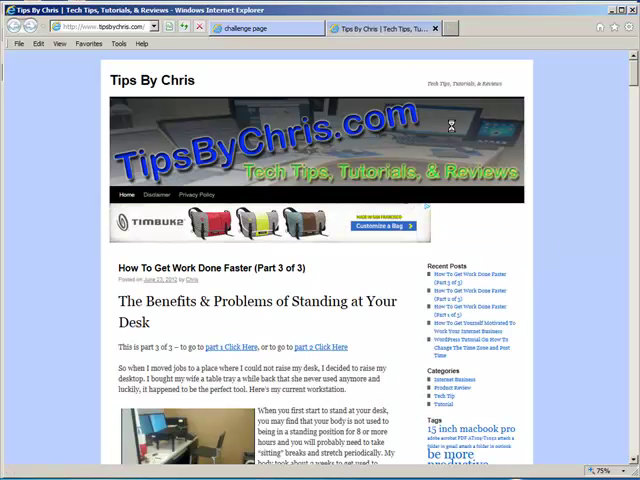
- Return from the Tips By Chris site to the live blog post
{"action": "left_click", "coordinate": [264, 28]}
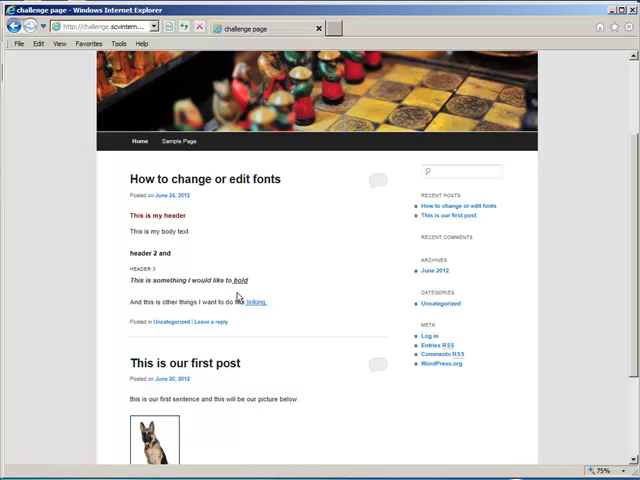
{"action": "mouse_move", "coordinate": [180, 140]}
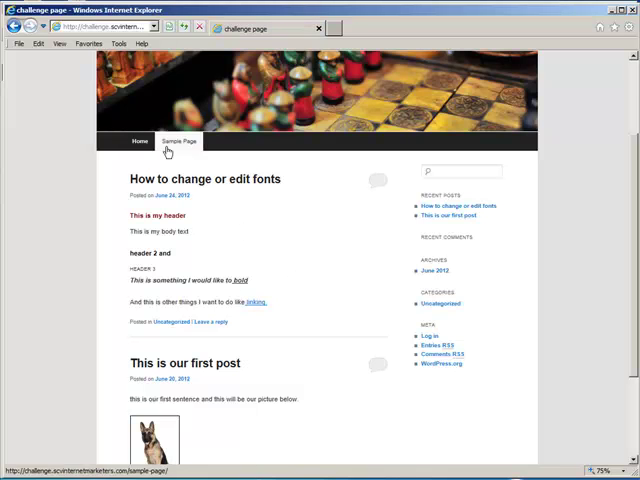